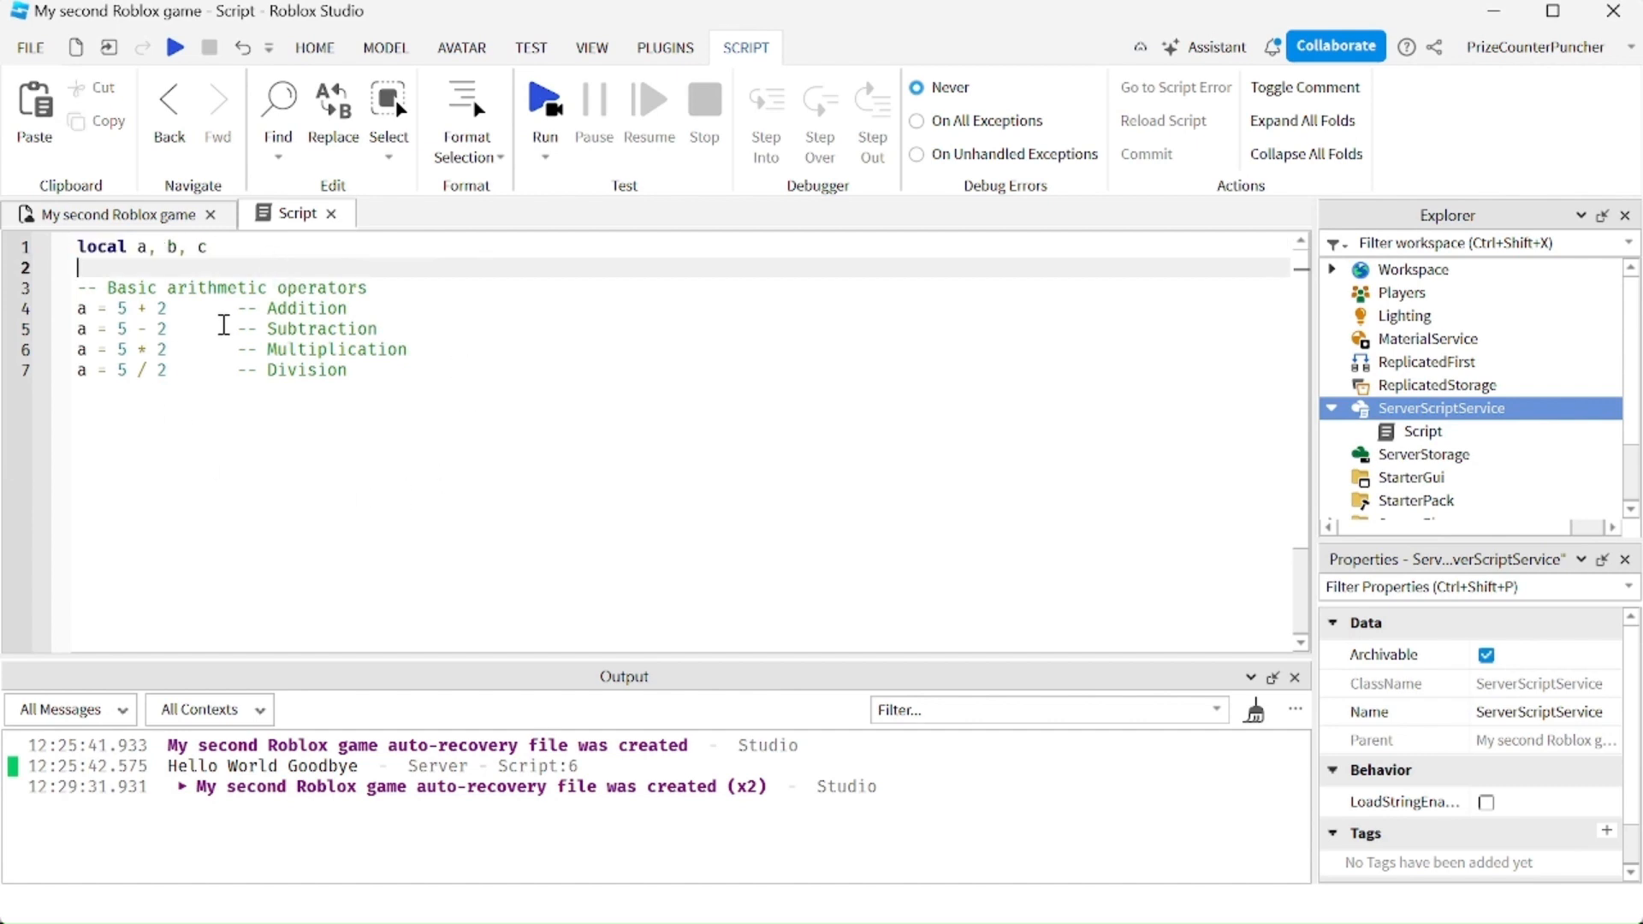
# Step: Add floor-division lines for 5 // 2, 6 // 2, 7 // 2 and 7 // -2, each printing a
pyautogui.click(219, 349)
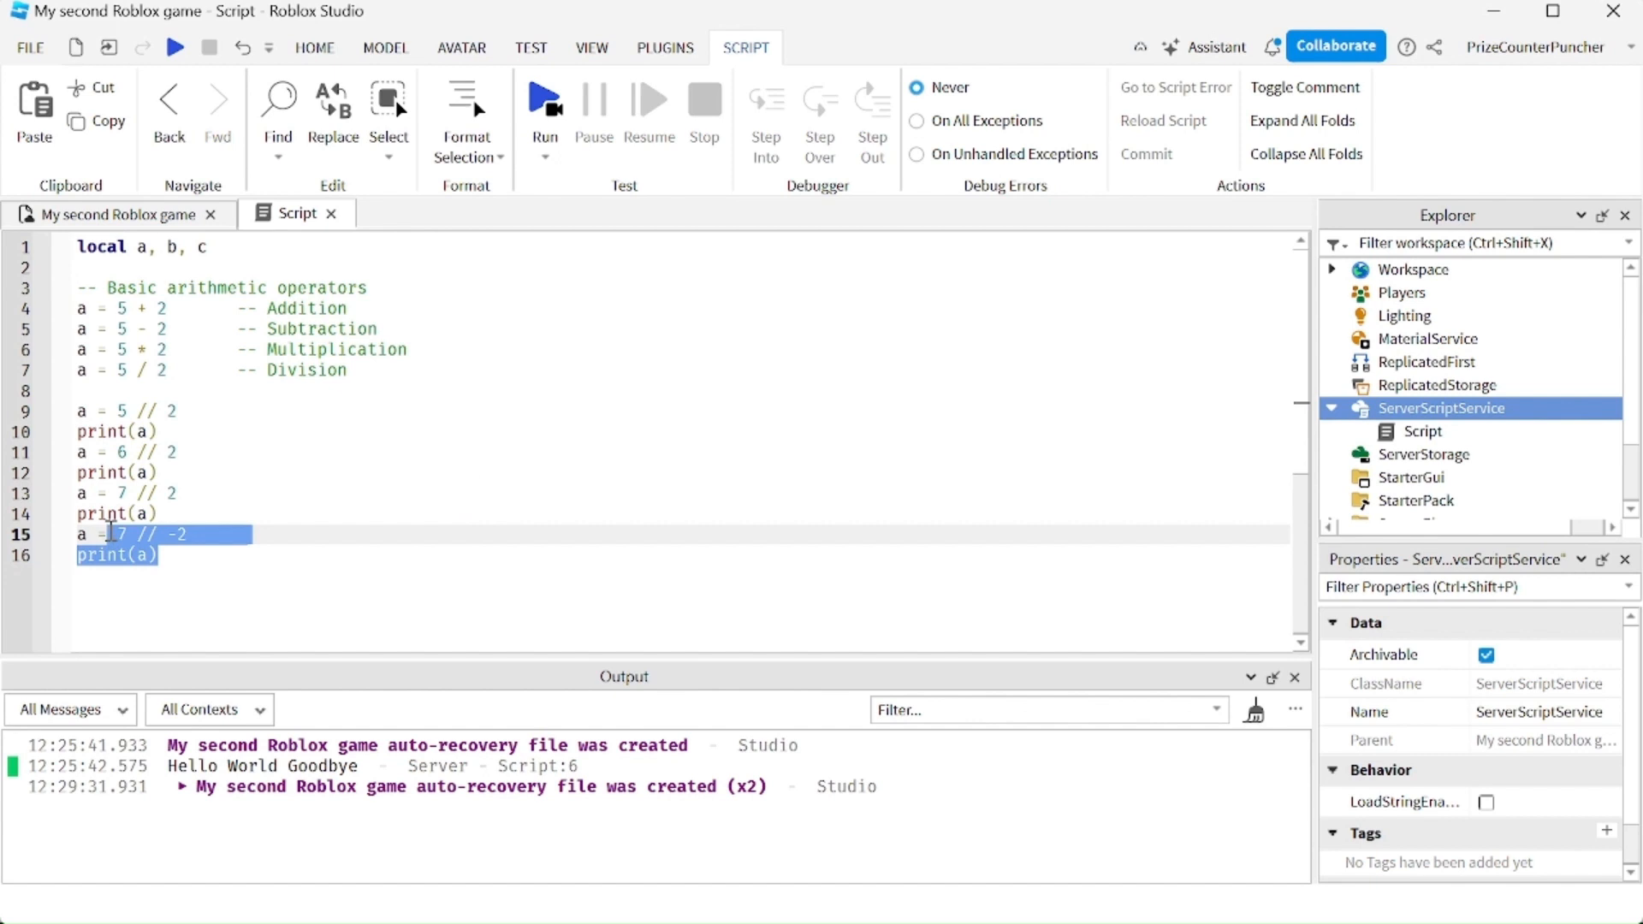
pyautogui.click(413, 493)
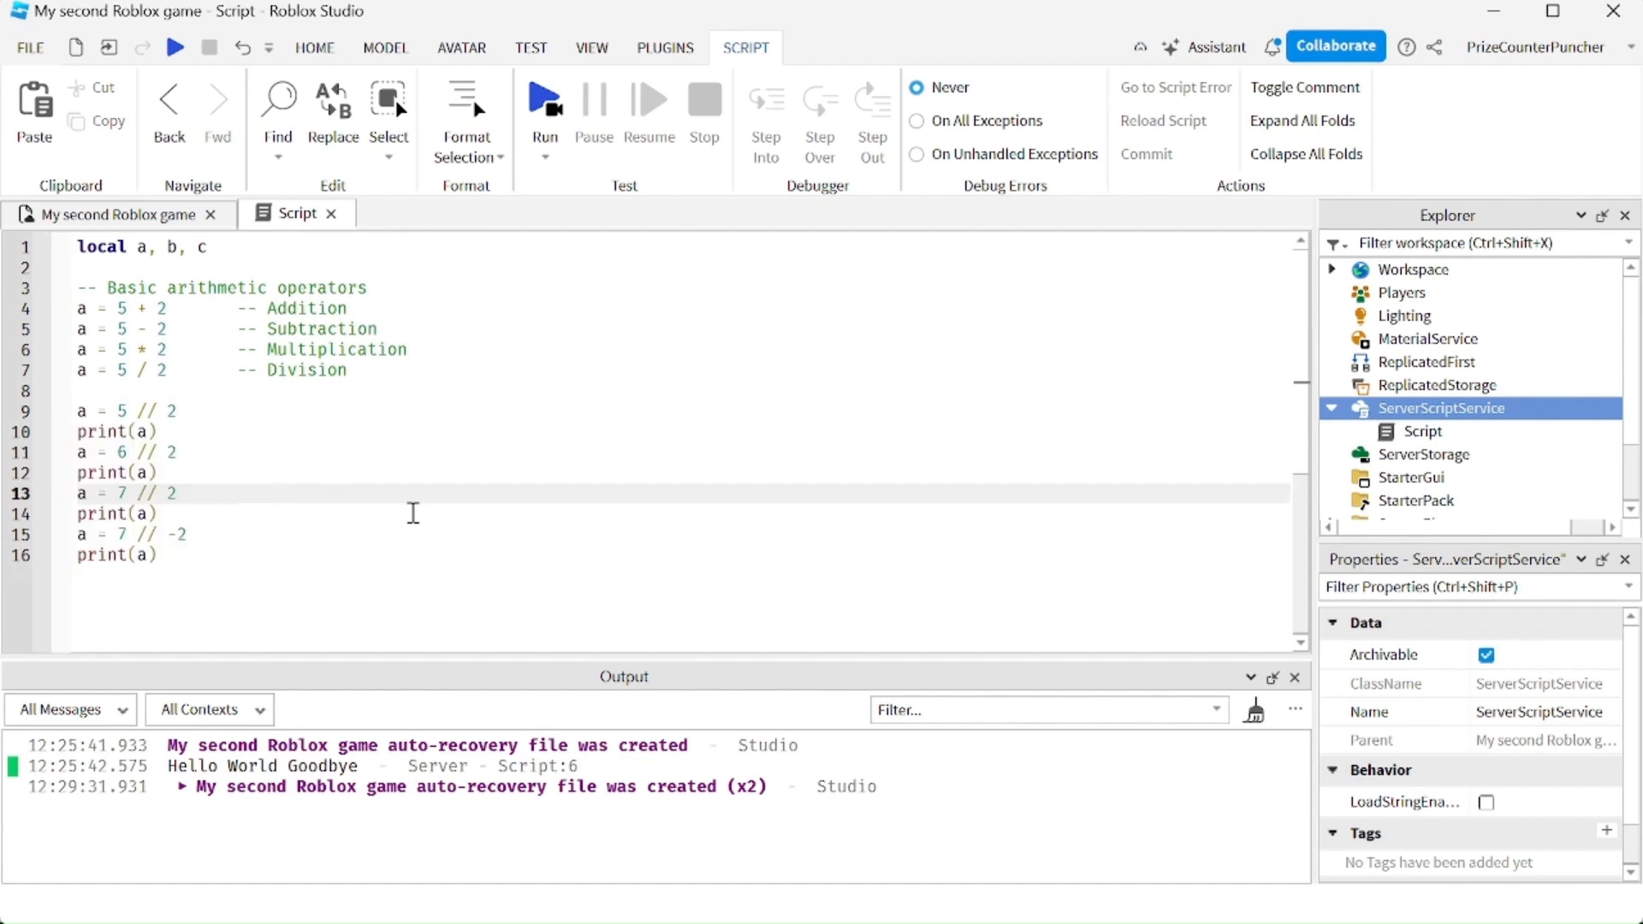
pyautogui.moveTo(348, 426)
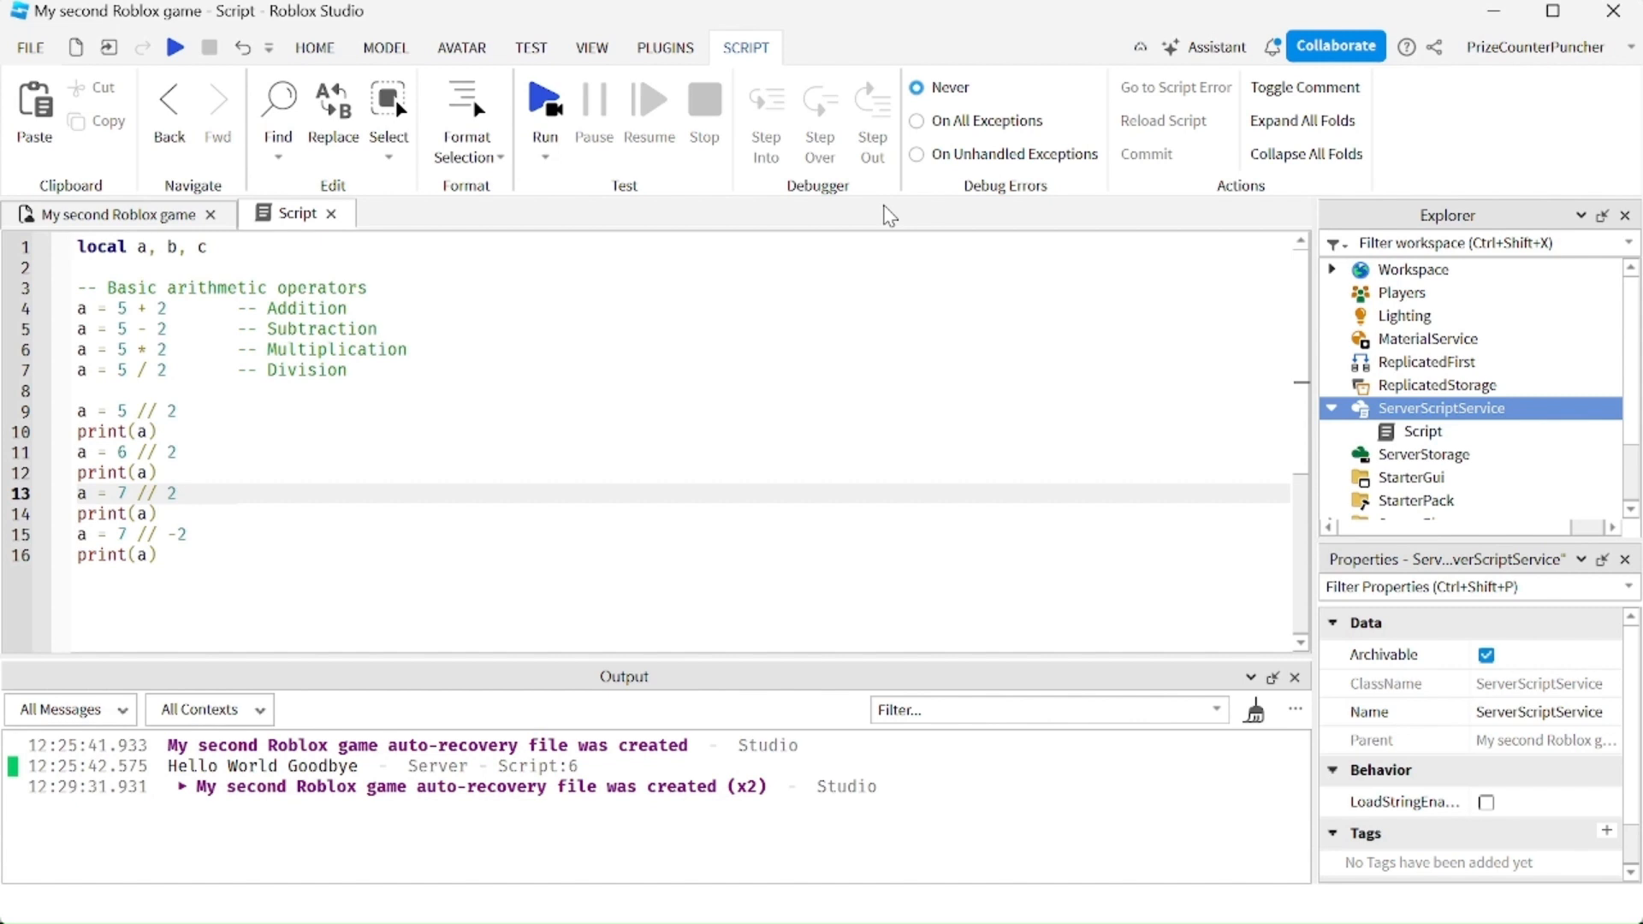
# Step: Run the script to print 2, 3, 3, -4, then switch to exponent and modulus examples
pyautogui.click(544, 98)
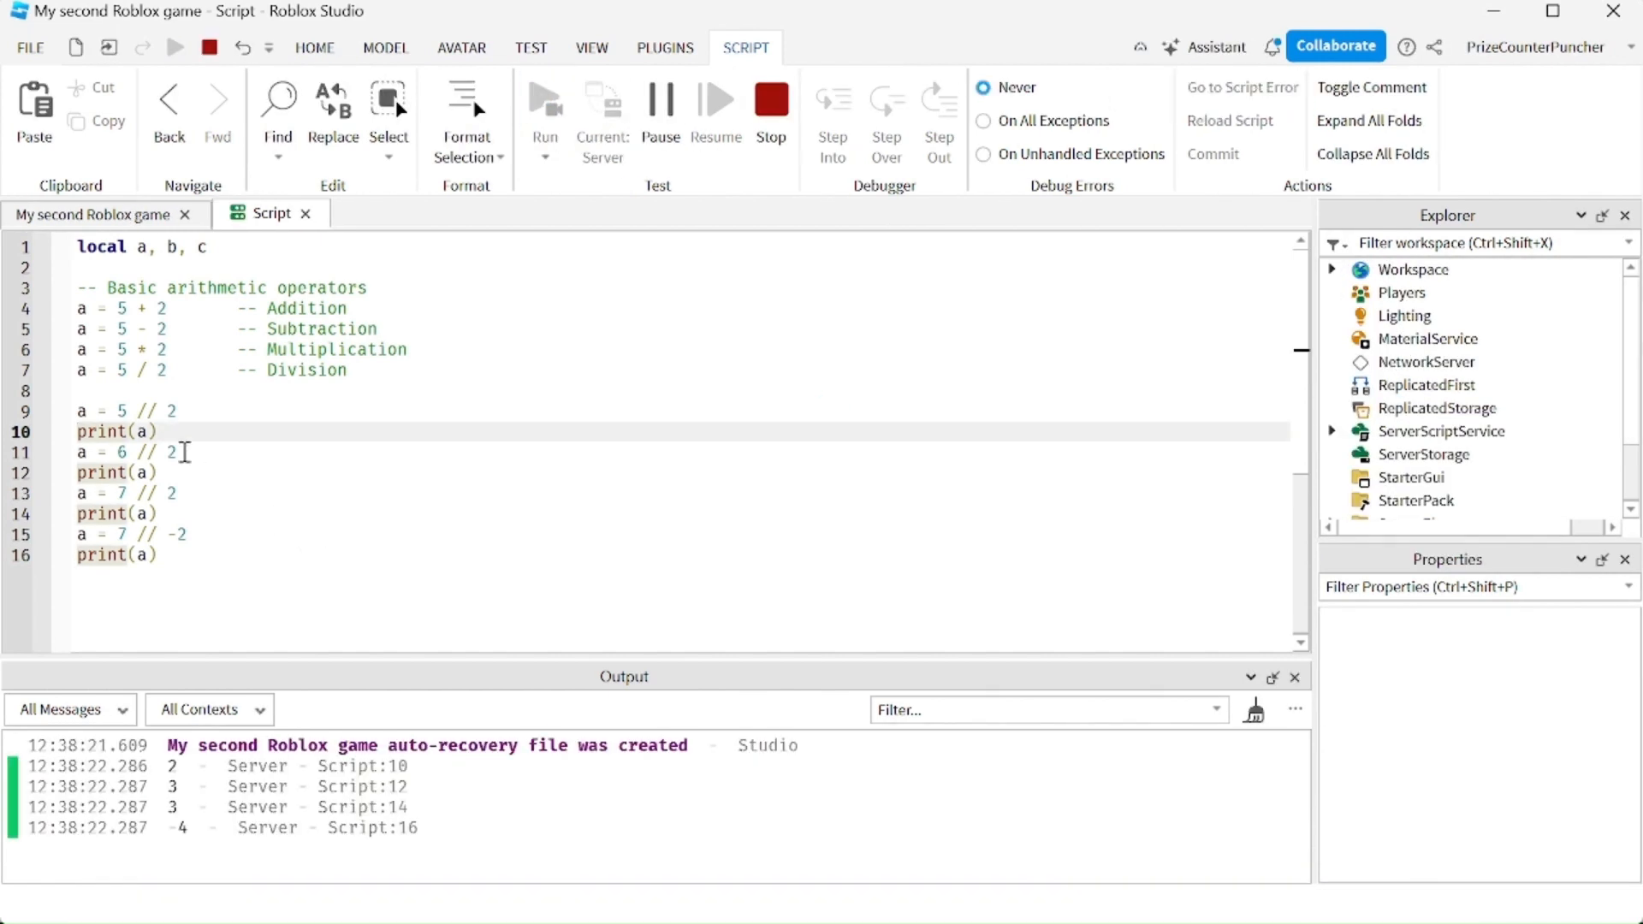
pyautogui.moveTo(120, 431)
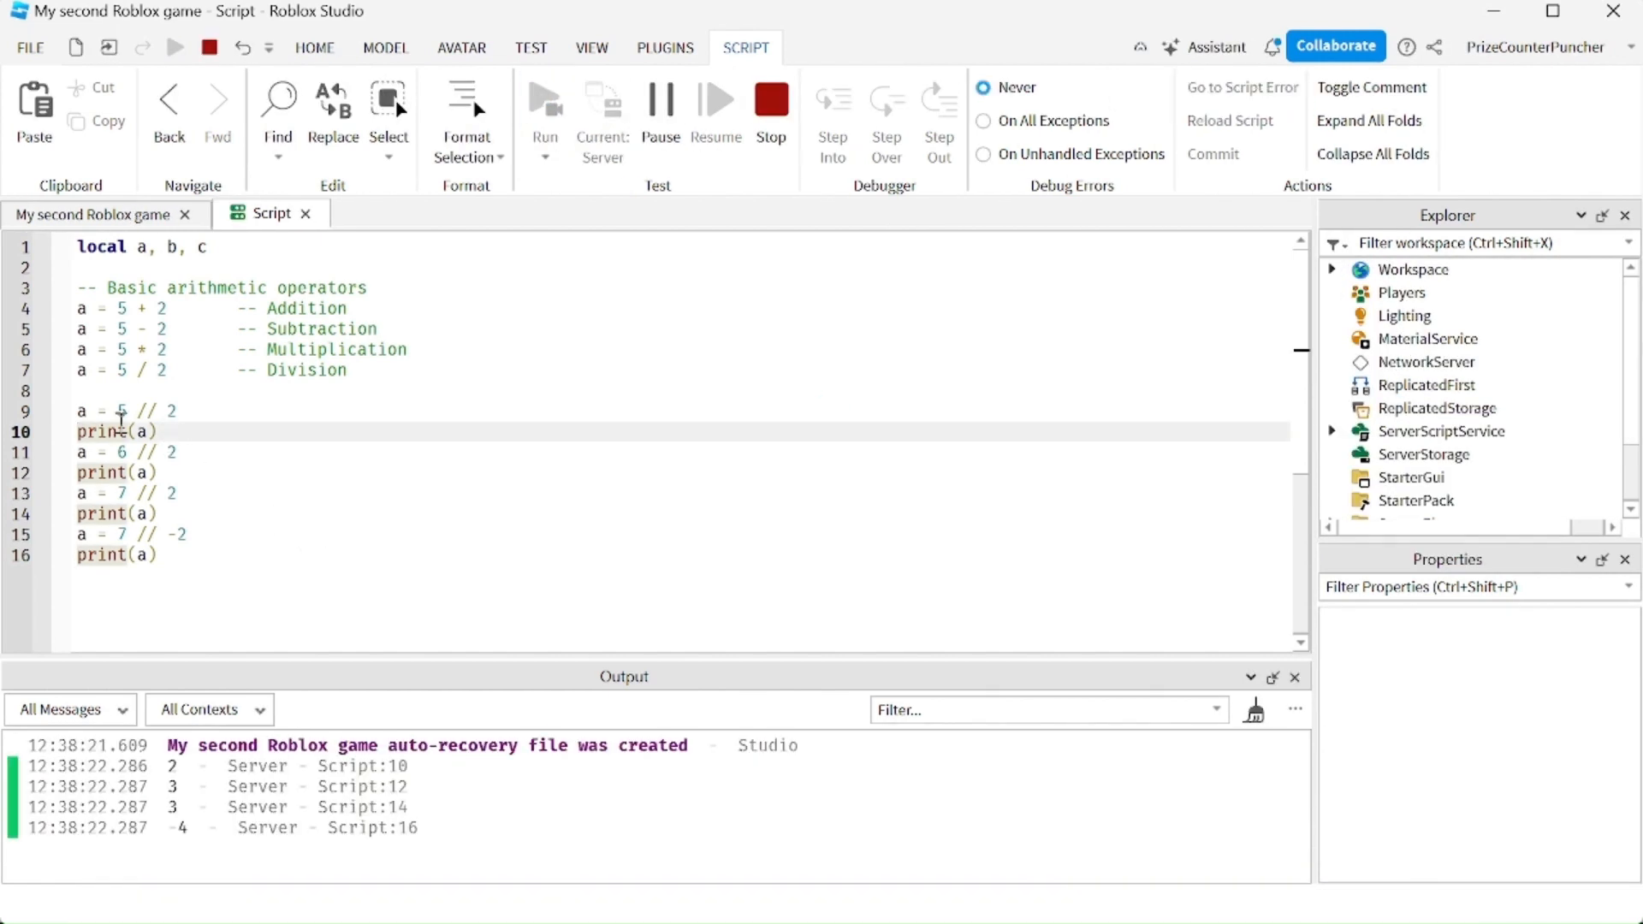
pyautogui.click(176, 411)
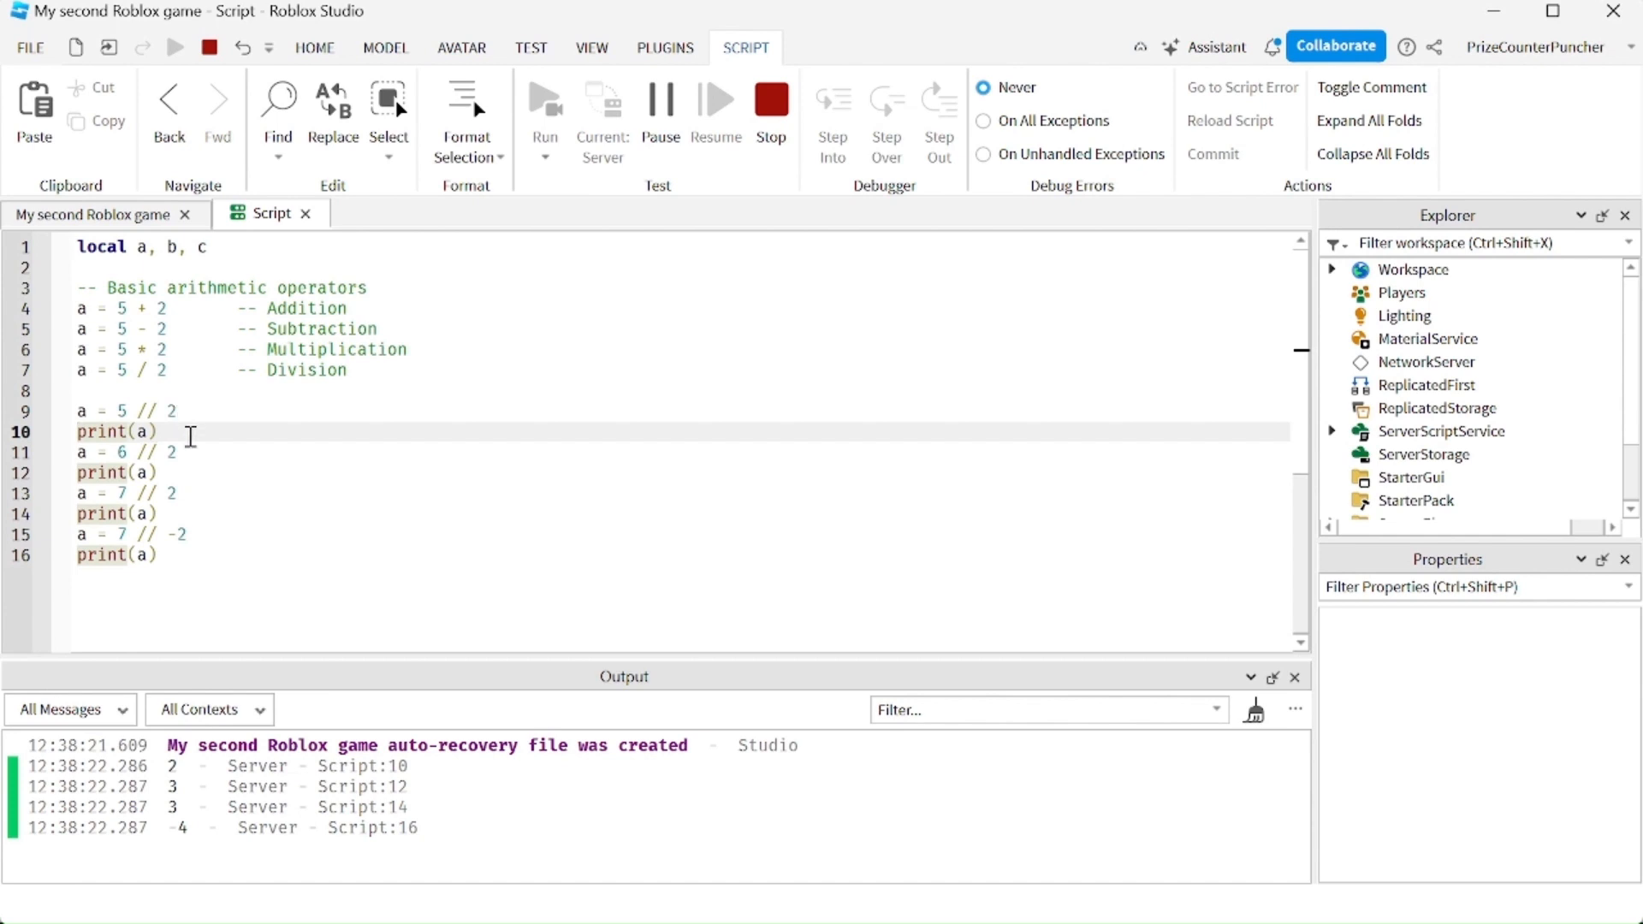
pyautogui.moveTo(380, 786)
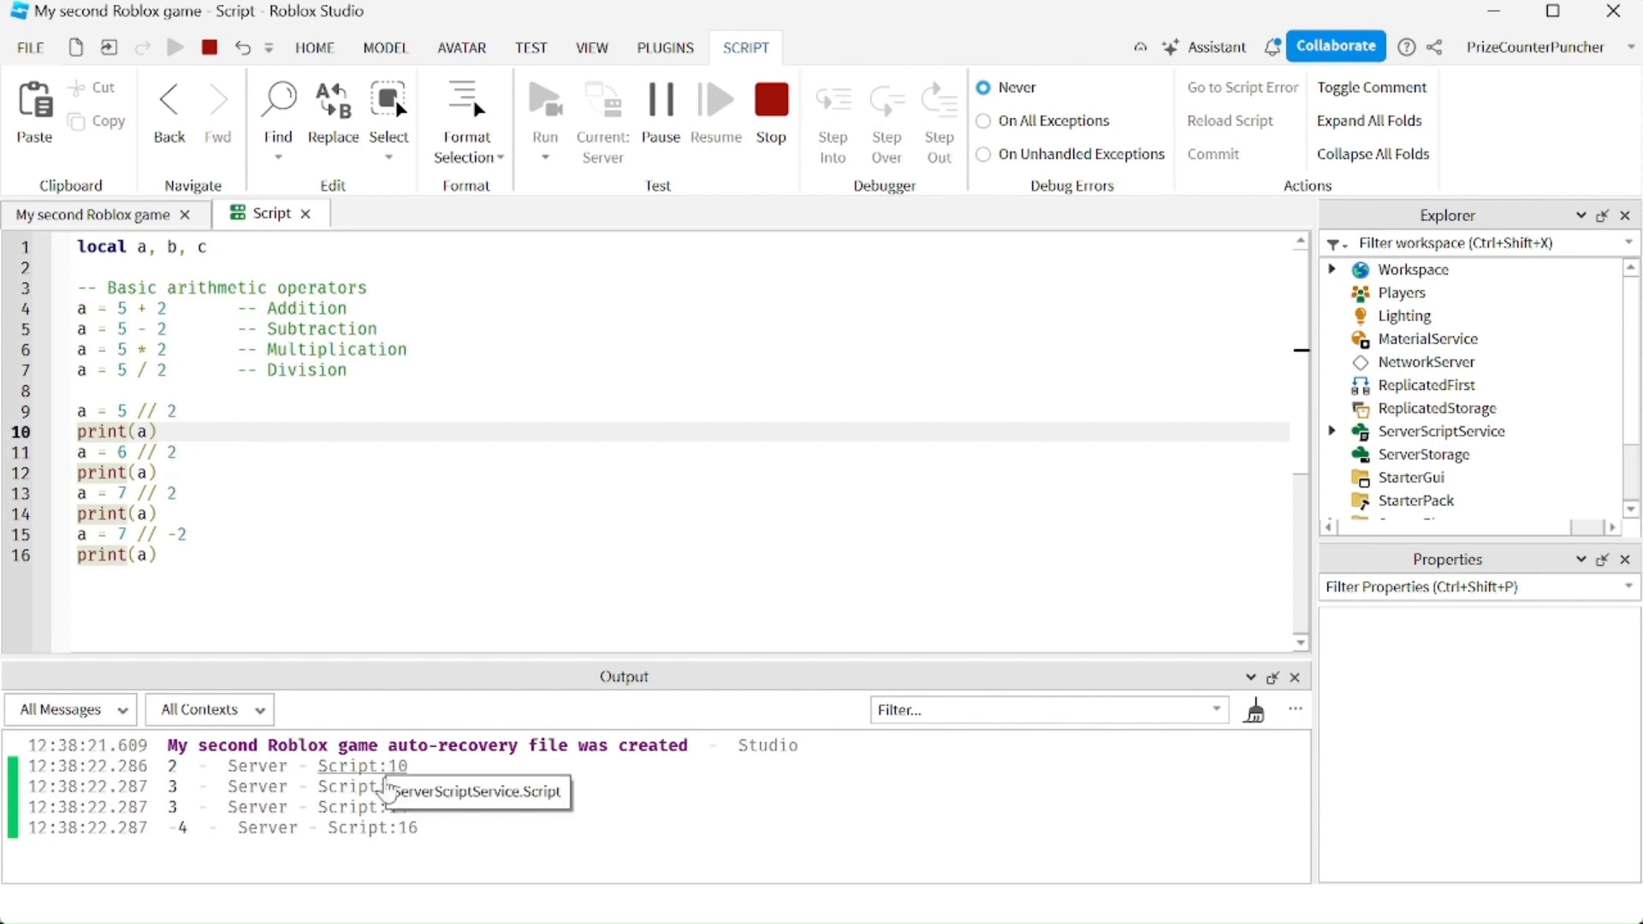
pyautogui.scroll(-3)
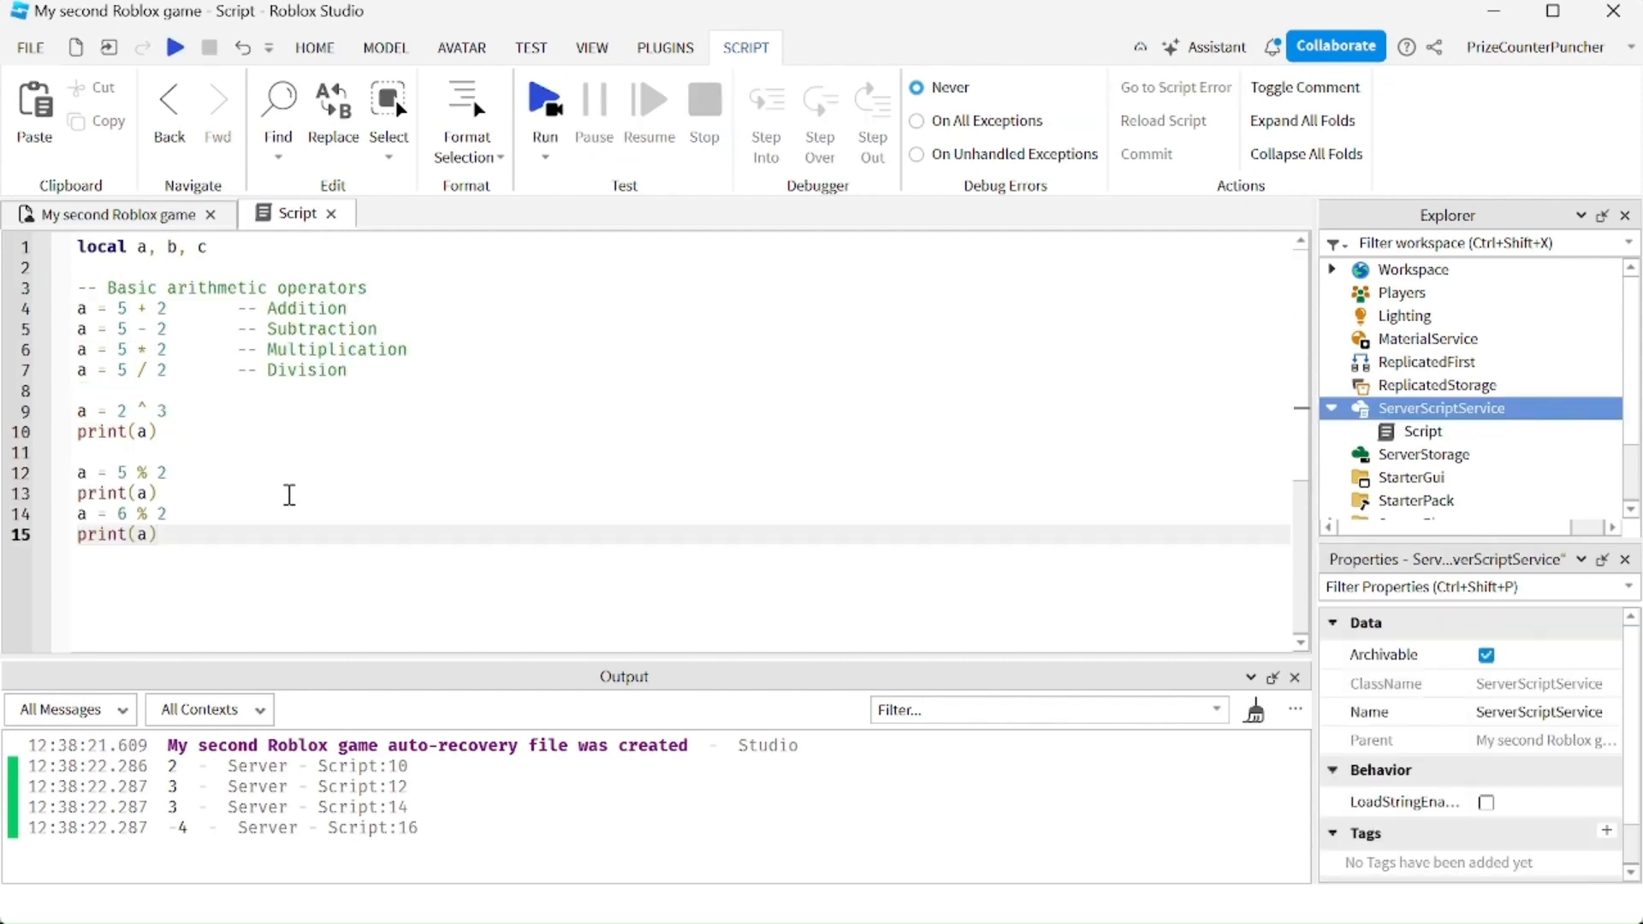
pyautogui.moveTo(192, 411)
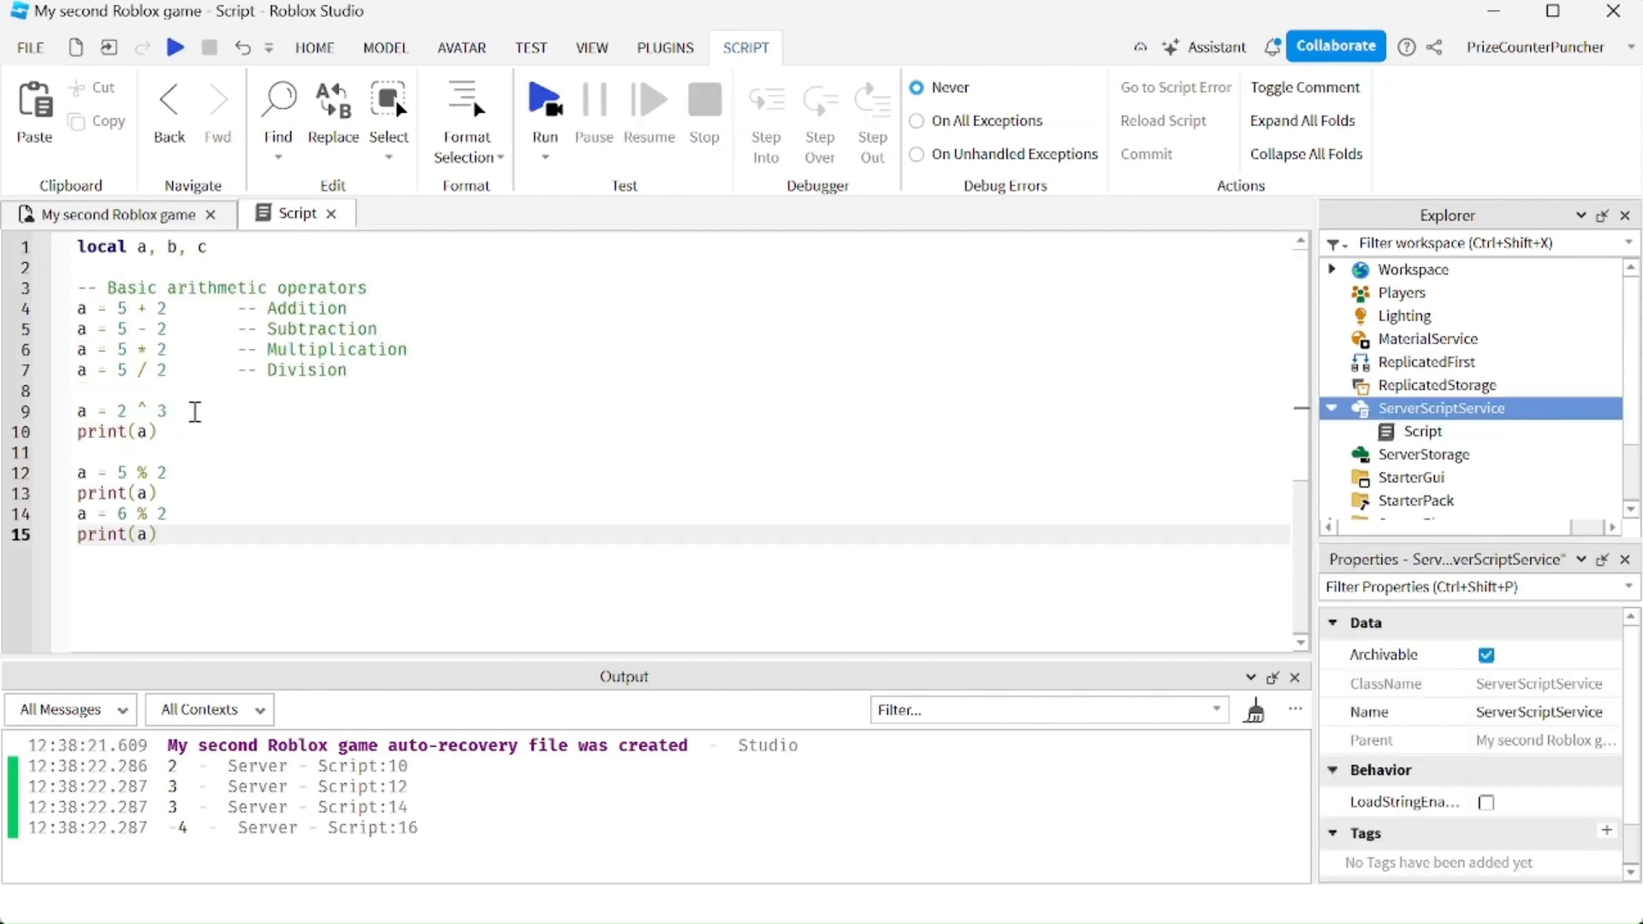
# Step: Start a play test of the 2 ^ 3, 5 % 2 and 6 % 2 script
pyautogui.click(192, 412)
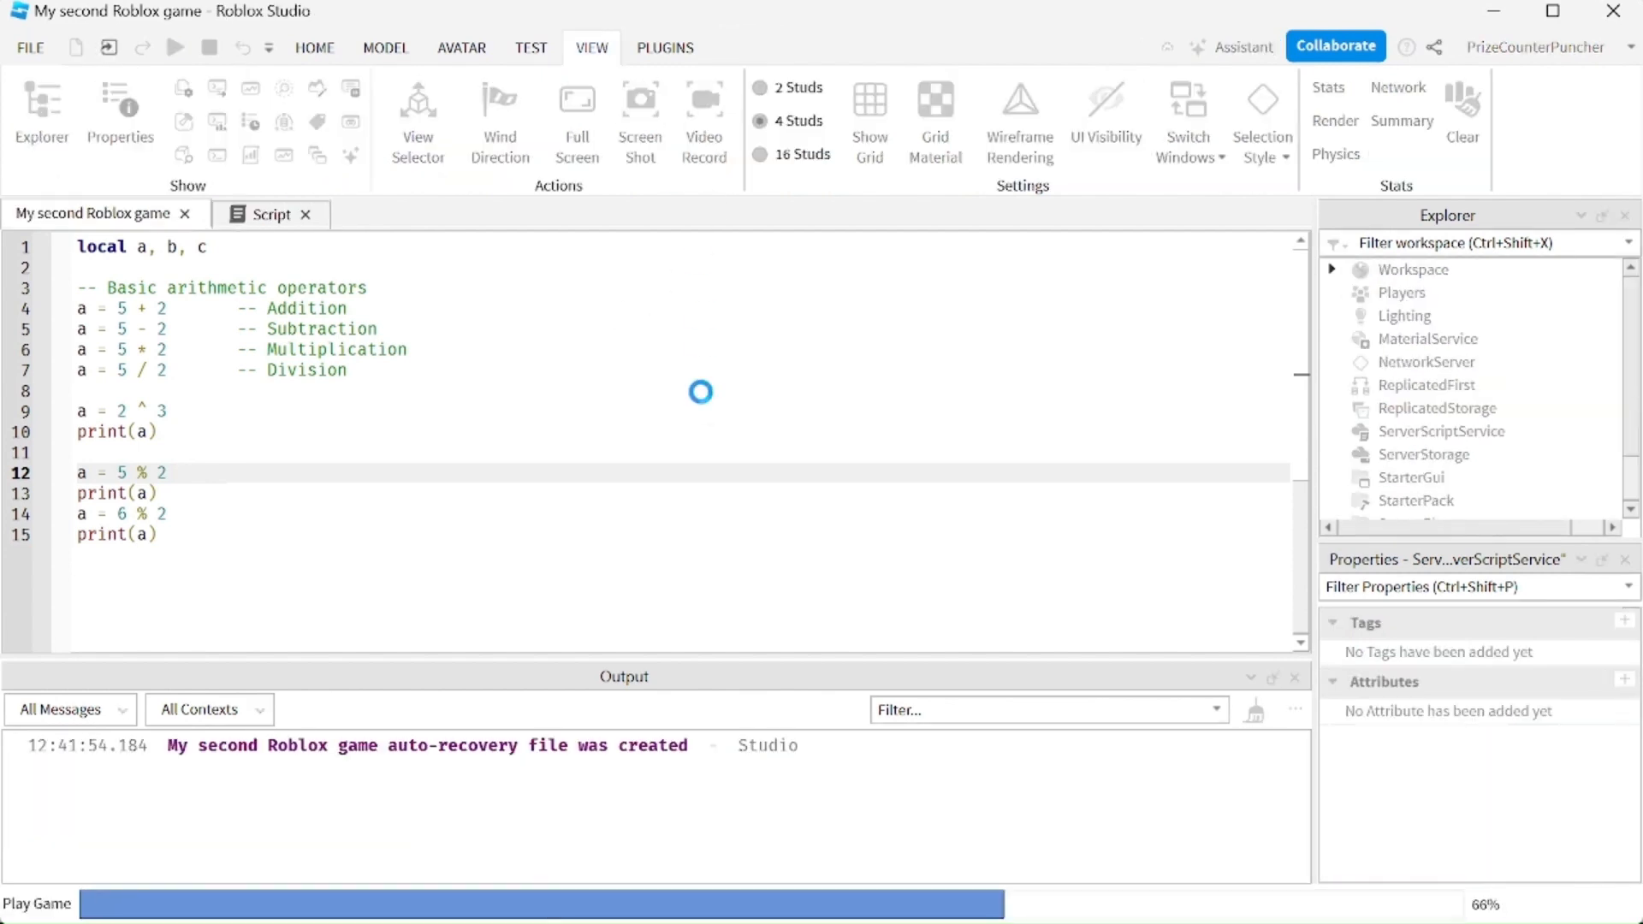
# Step: Check the Output values 8, 1 and 0, then return to and scroll the script
pyautogui.click(175, 47)
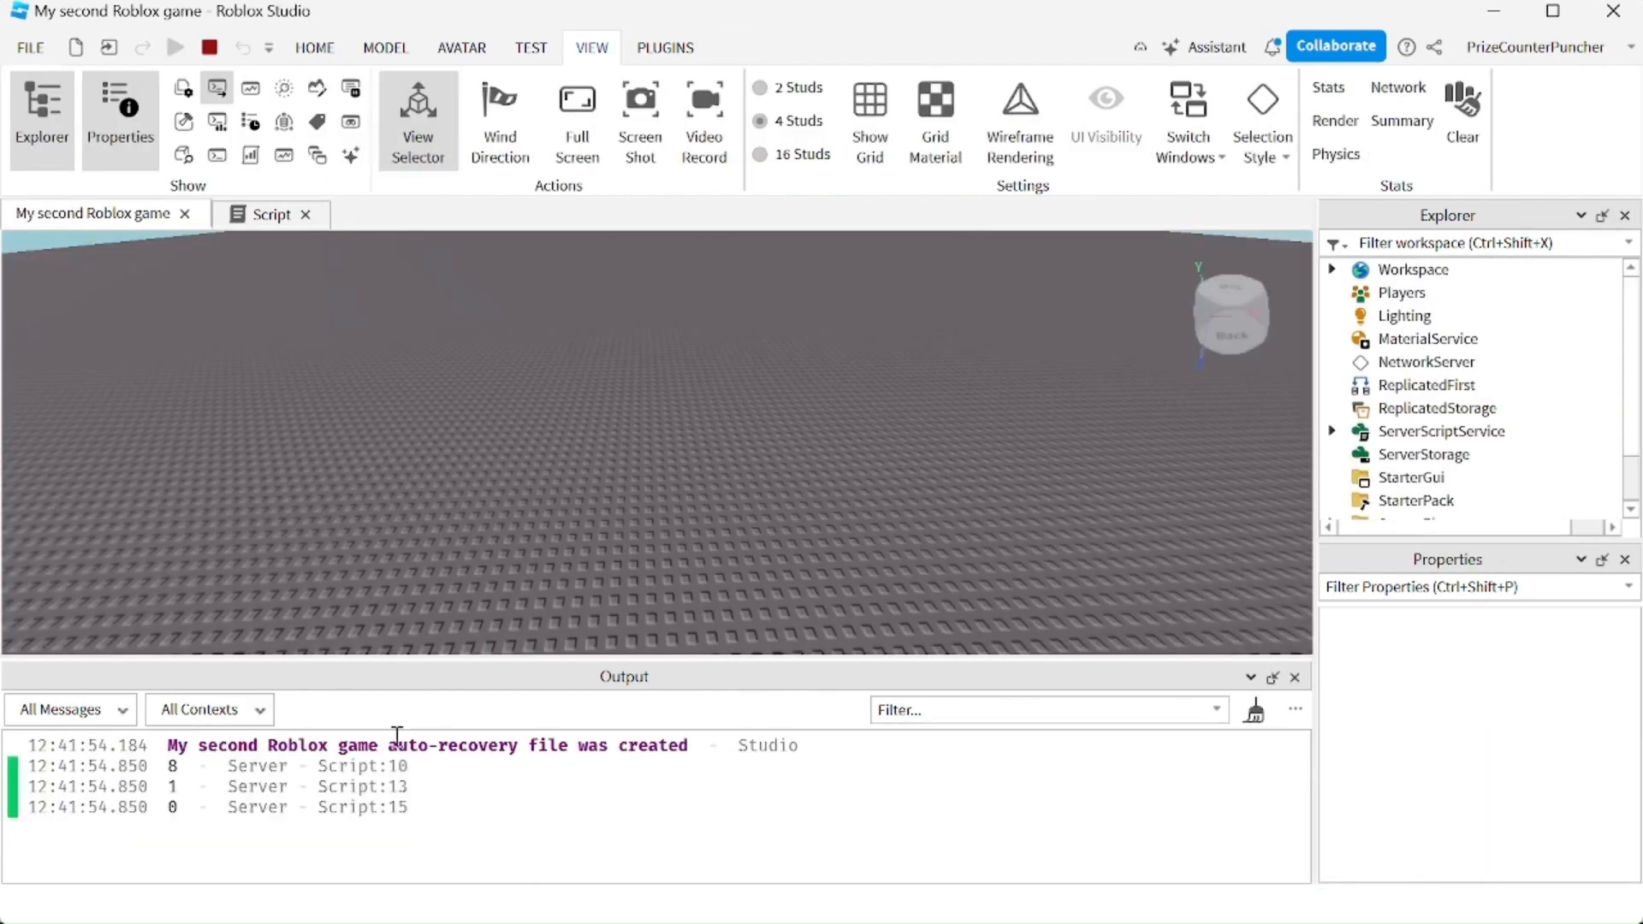
pyautogui.click(270, 214)
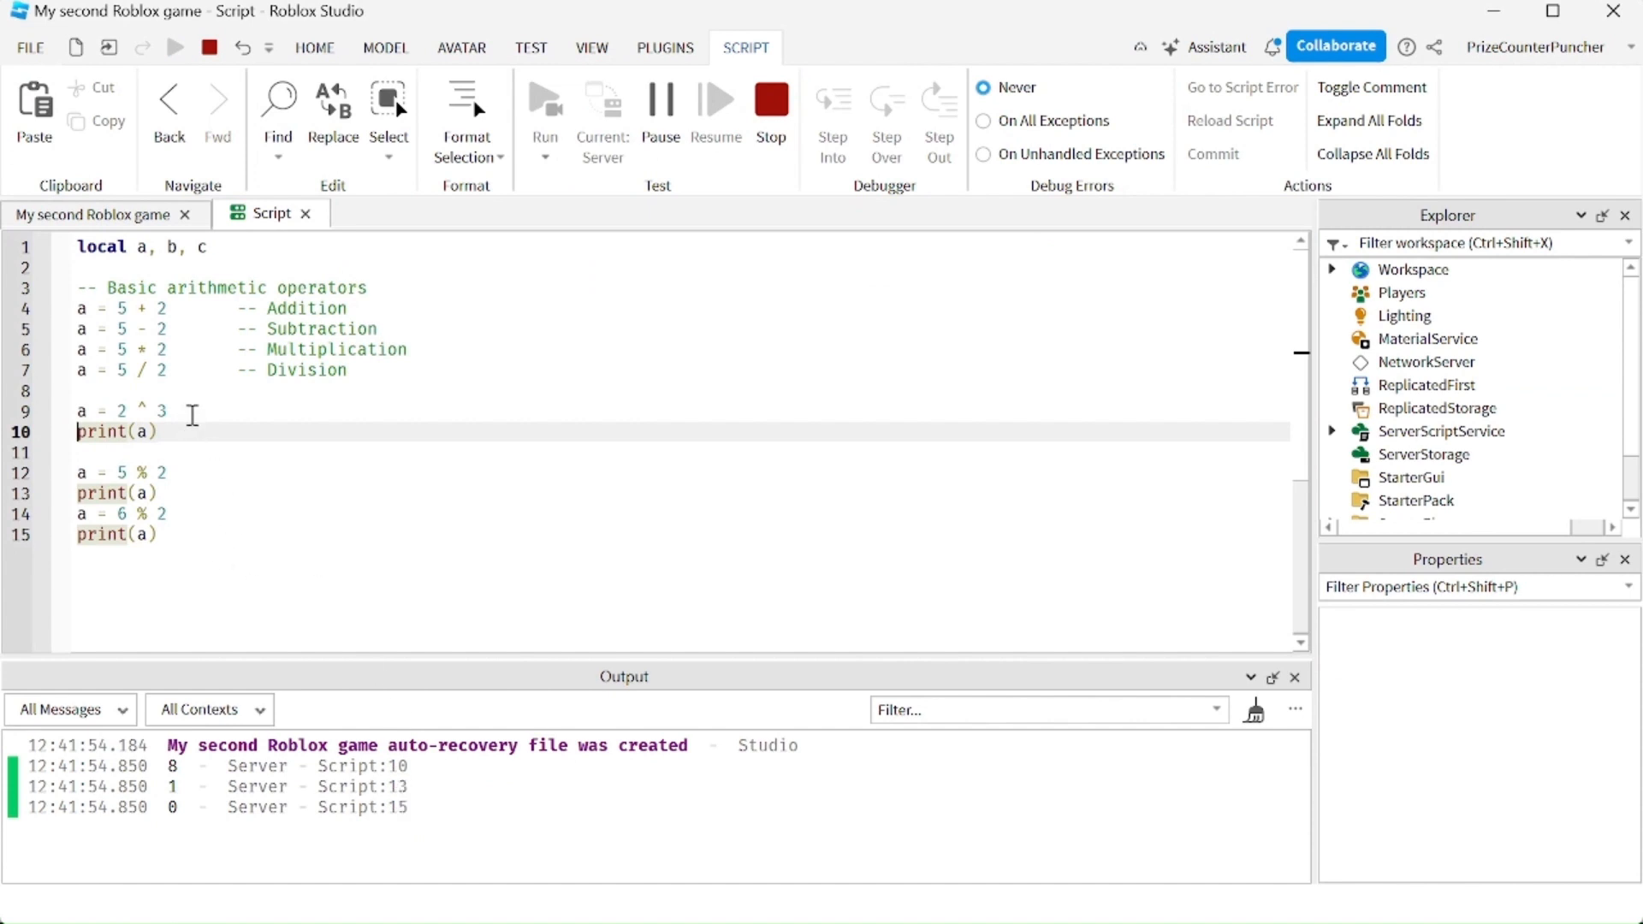
pyautogui.moveTo(196, 478)
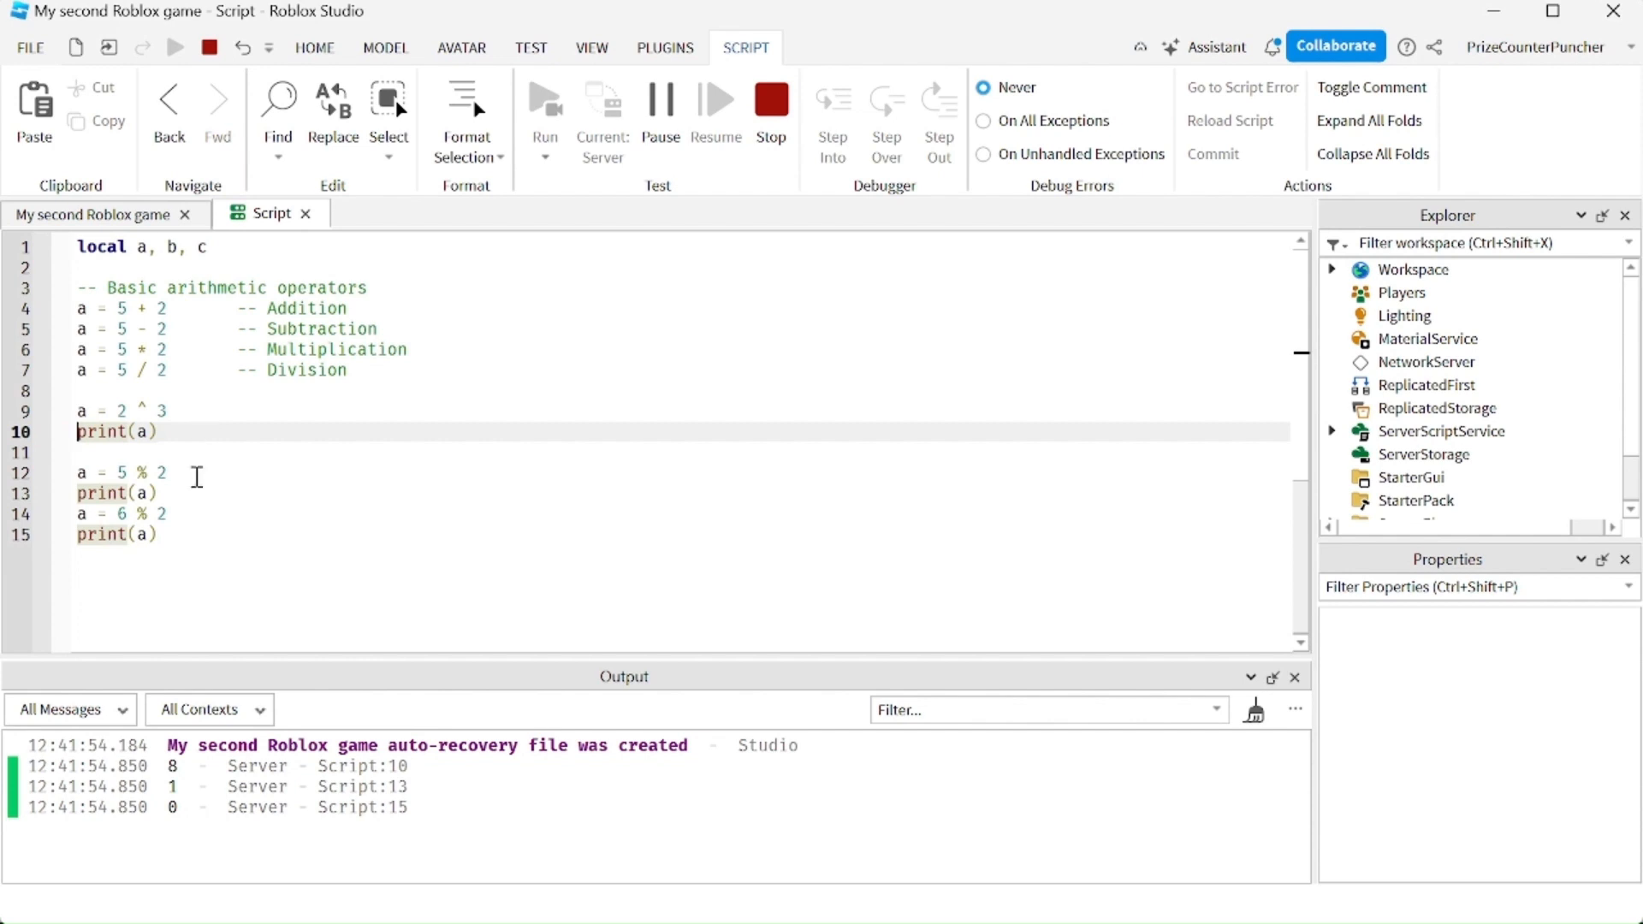
pyautogui.click(194, 472)
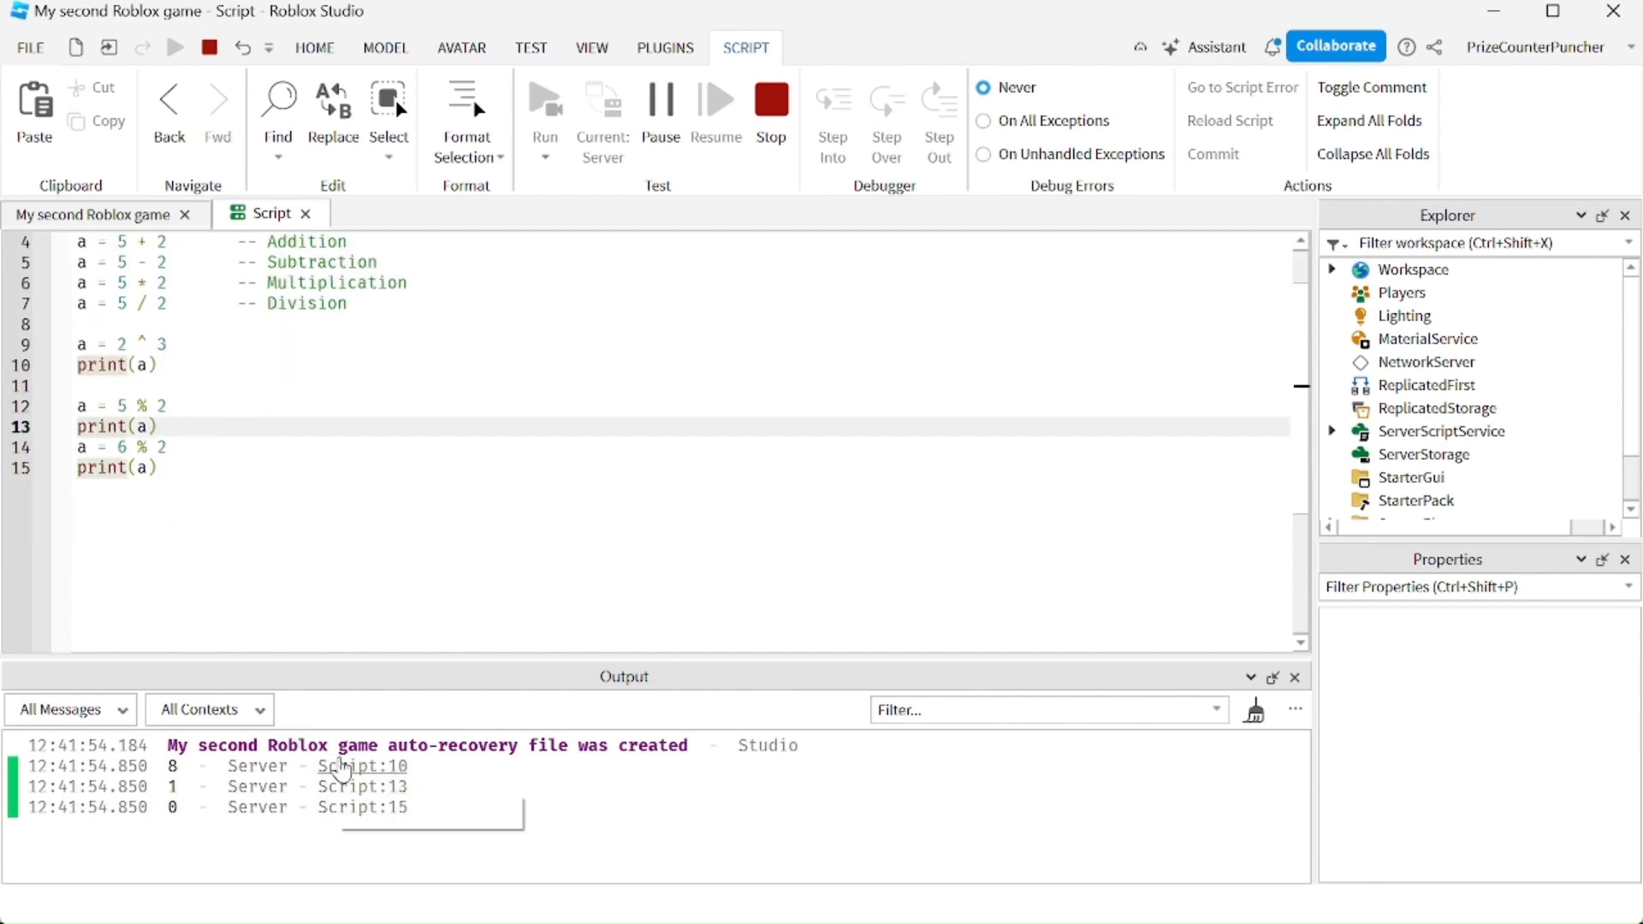
pyautogui.moveTo(352, 559)
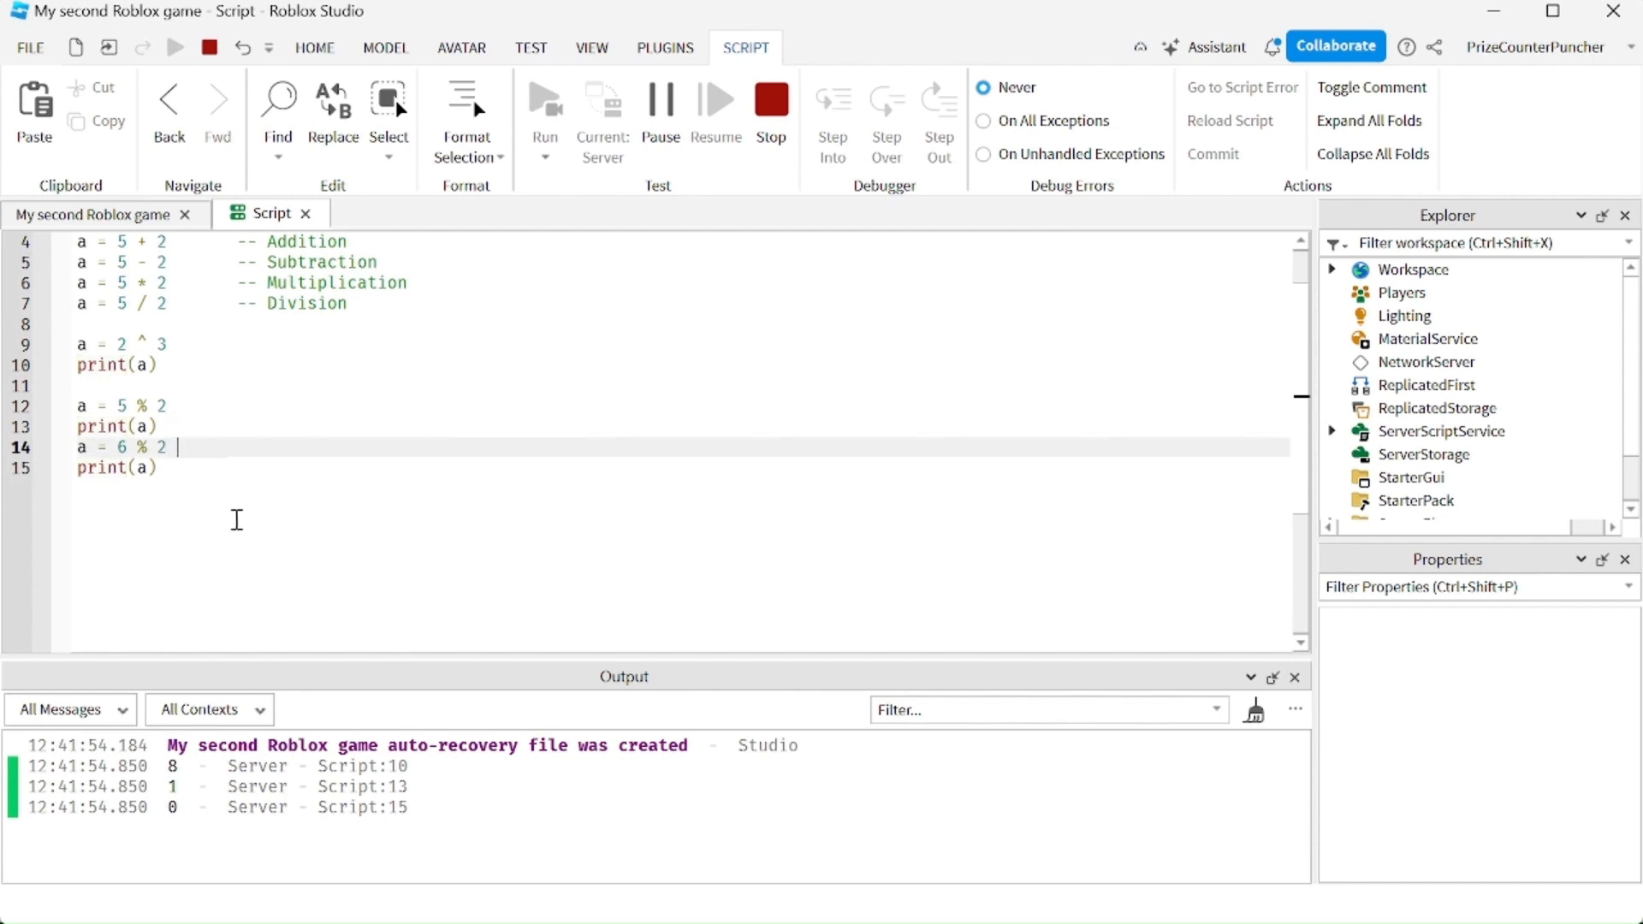
pyautogui.scroll(-3)
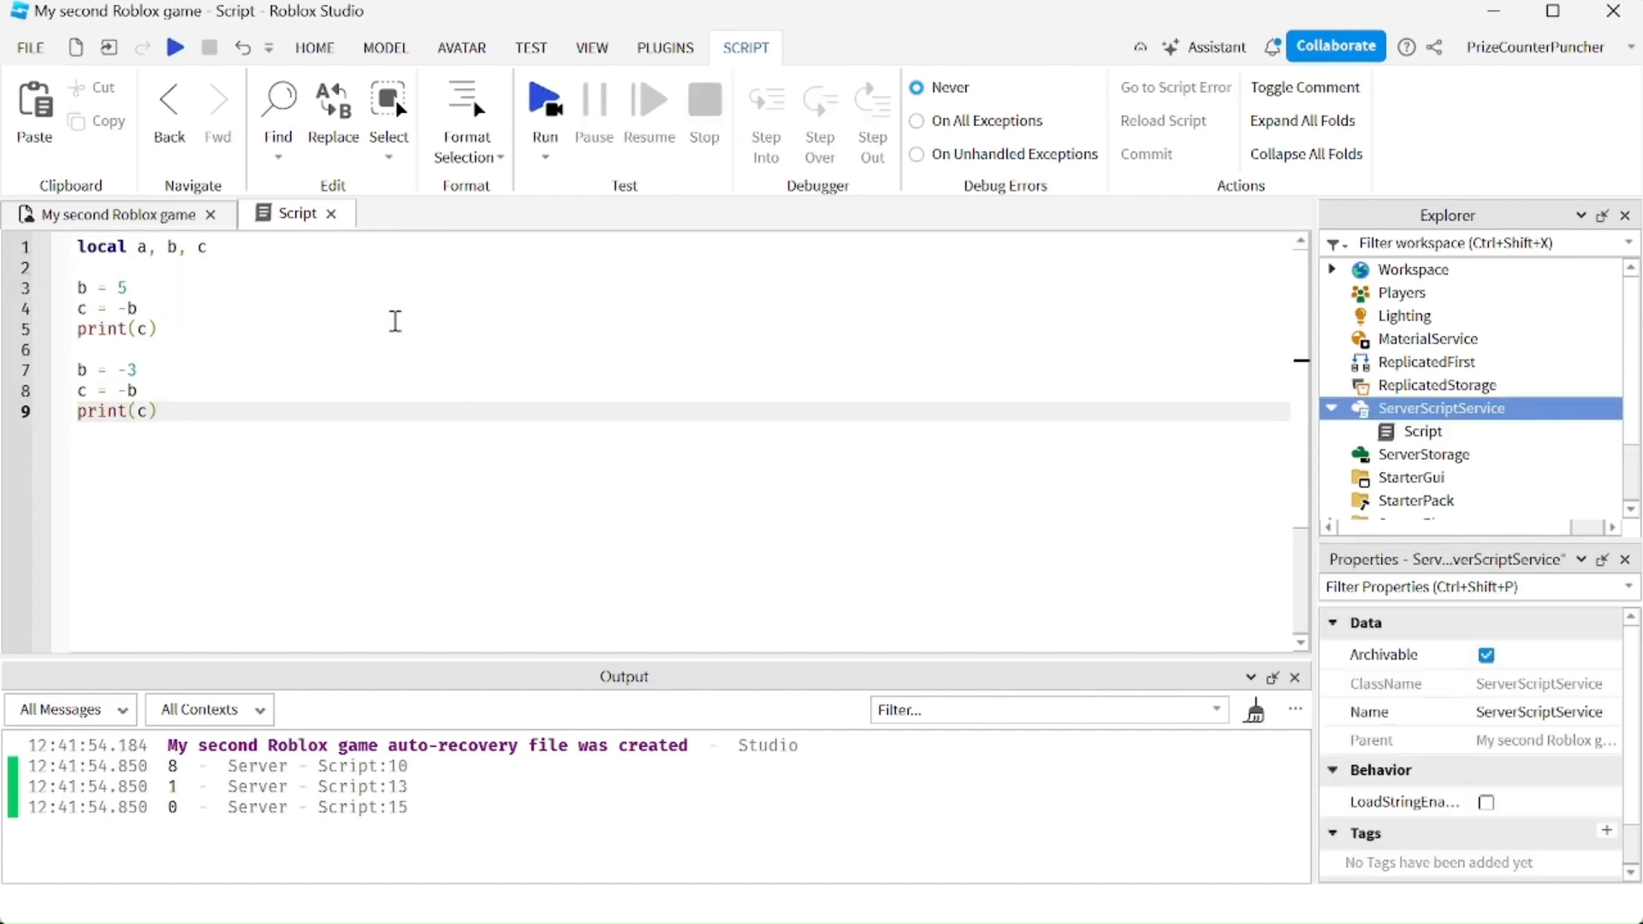
# Step: Write negation code: b = 5 and b = -3, each setting c = -b and printing c
pyautogui.click(159, 411)
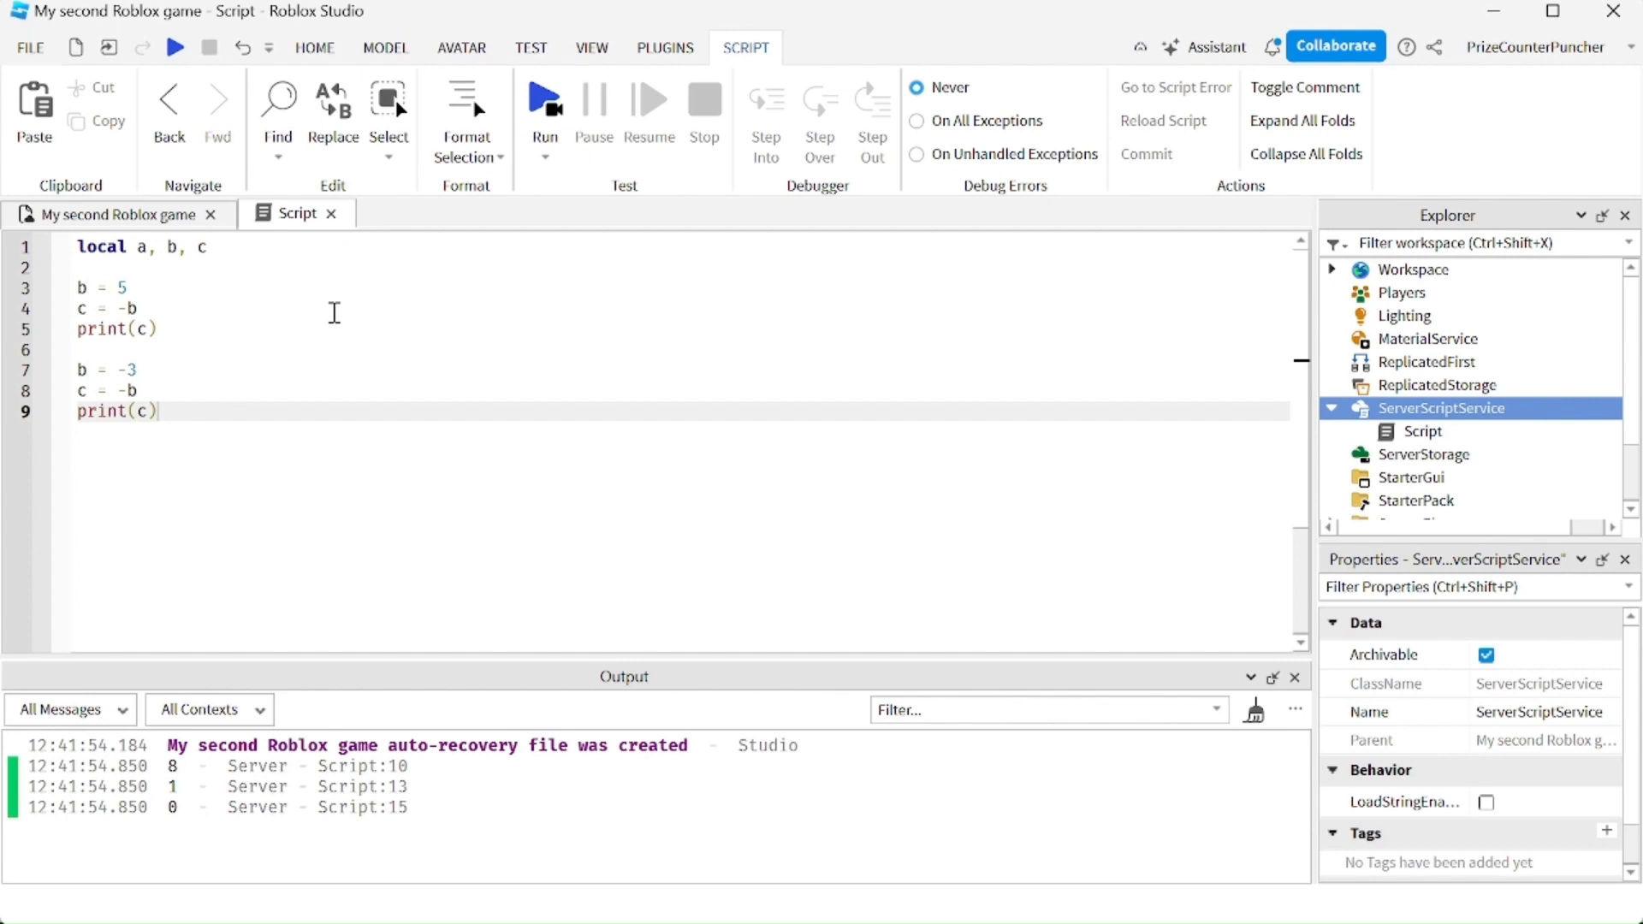
pyautogui.moveTo(231, 322)
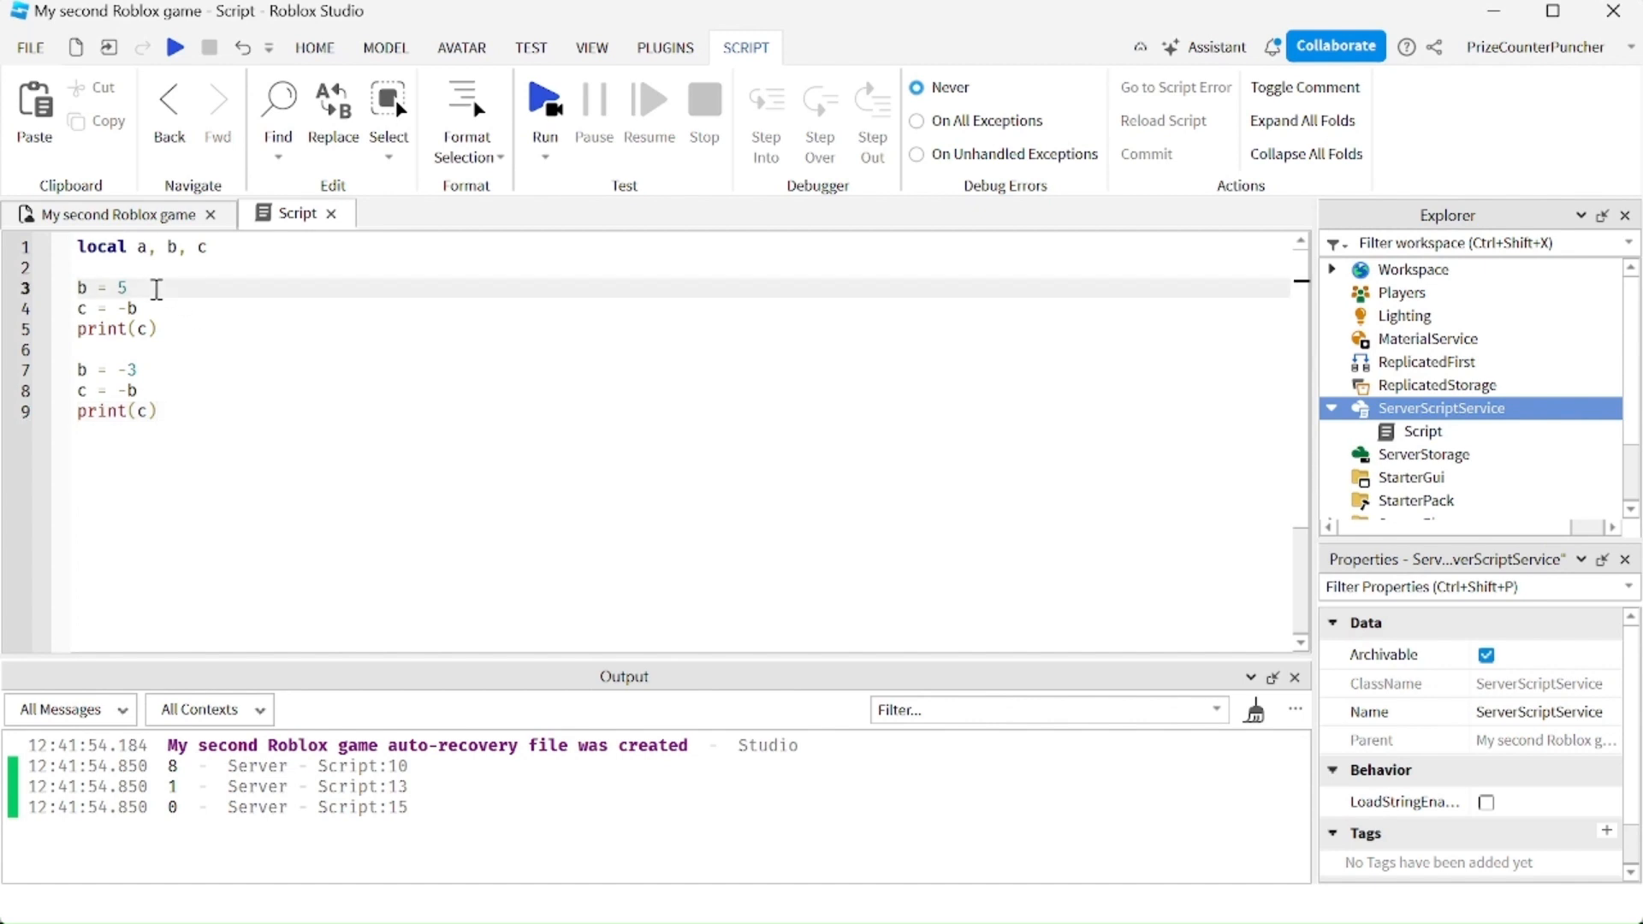
pyautogui.click(163, 308)
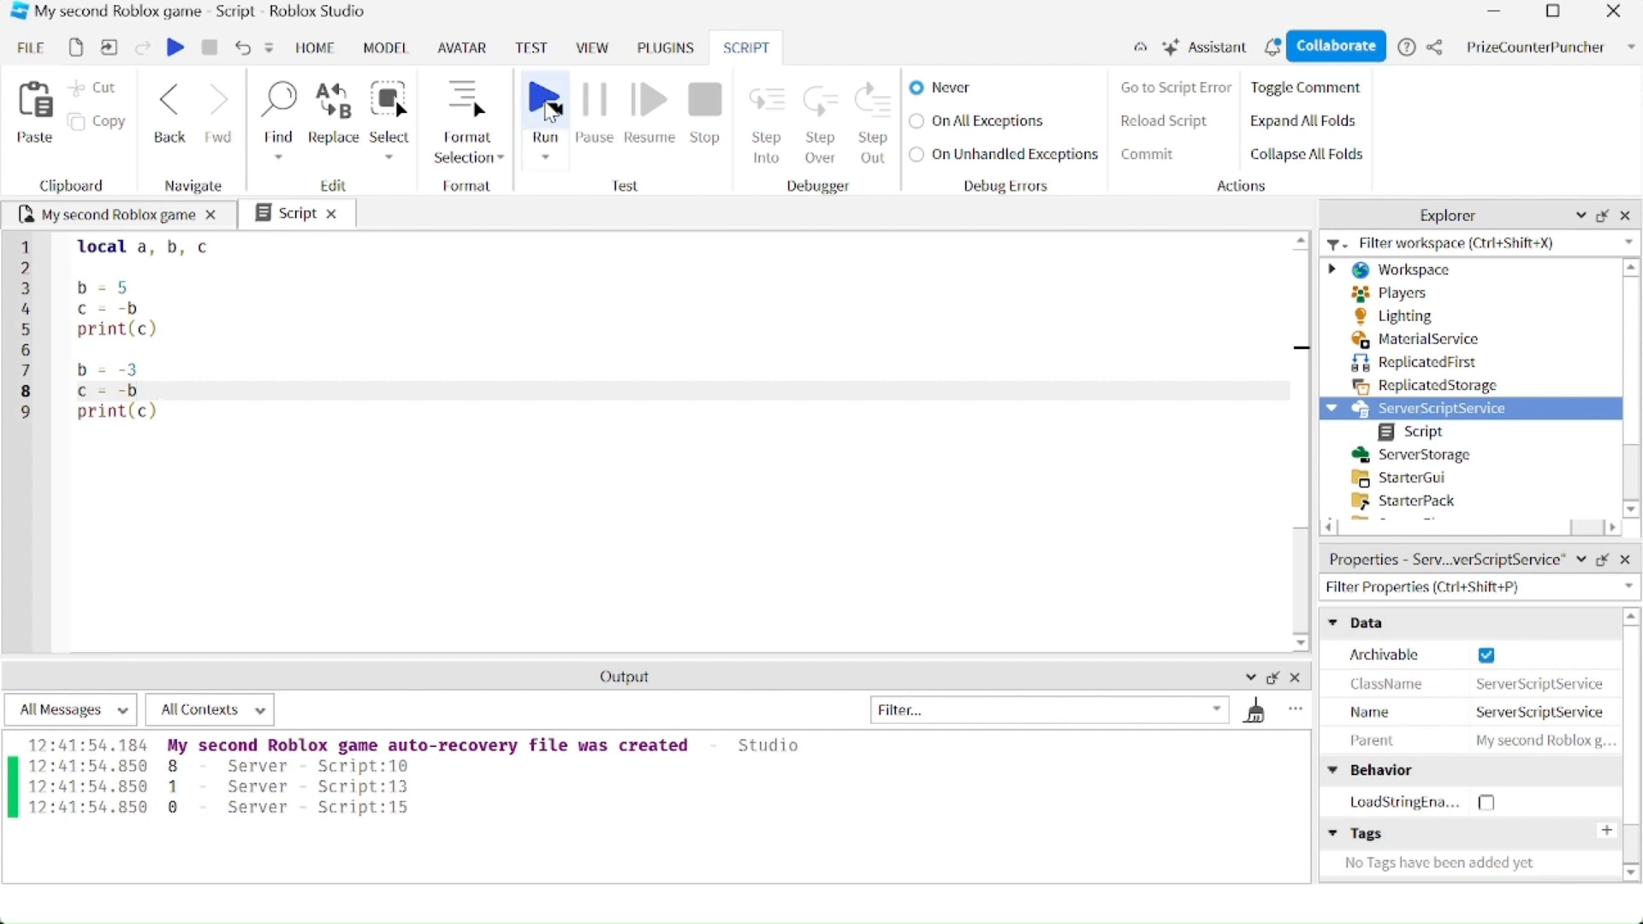
# Step: Run the negation script, printing -5 and 3, then return to the code
pyautogui.click(544, 96)
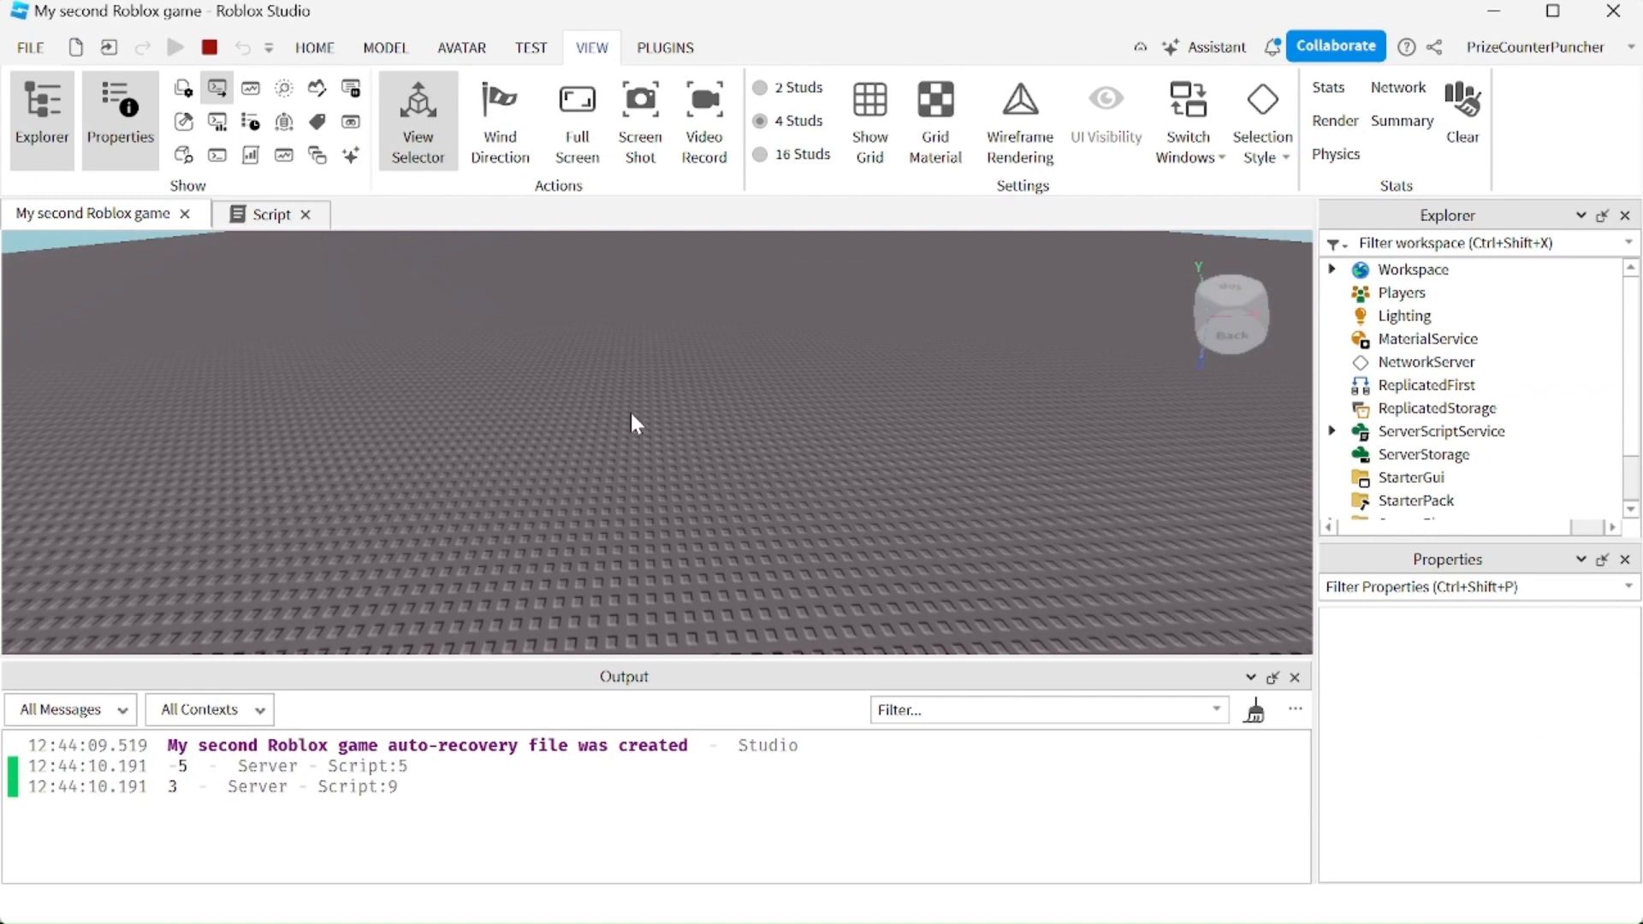
pyautogui.click(270, 214)
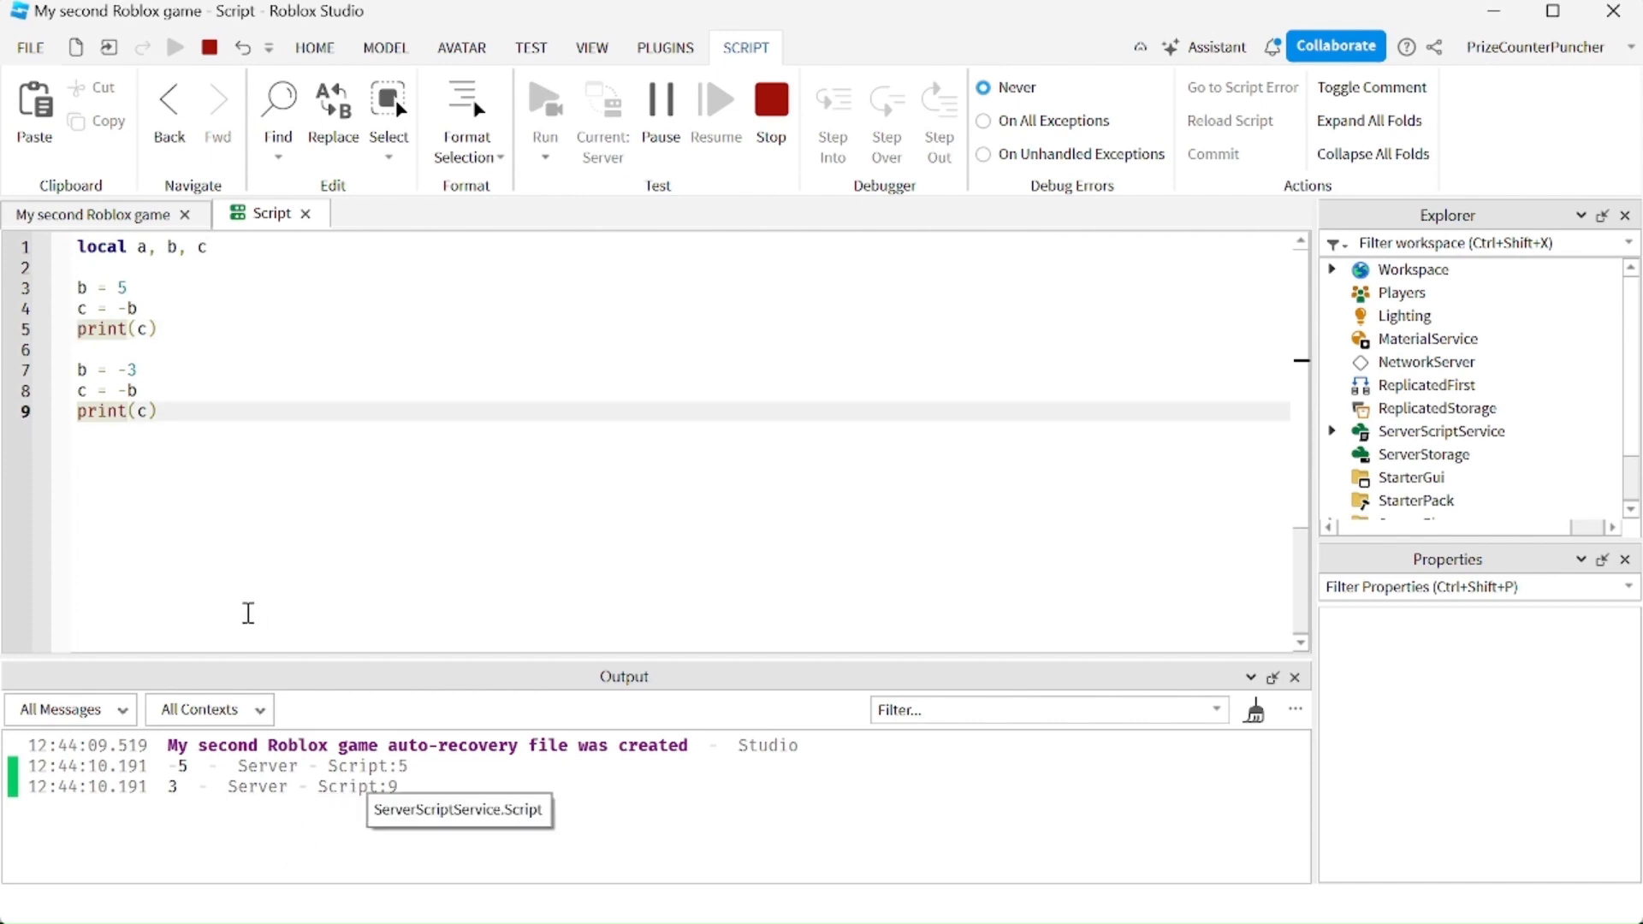
pyautogui.moveTo(148, 372)
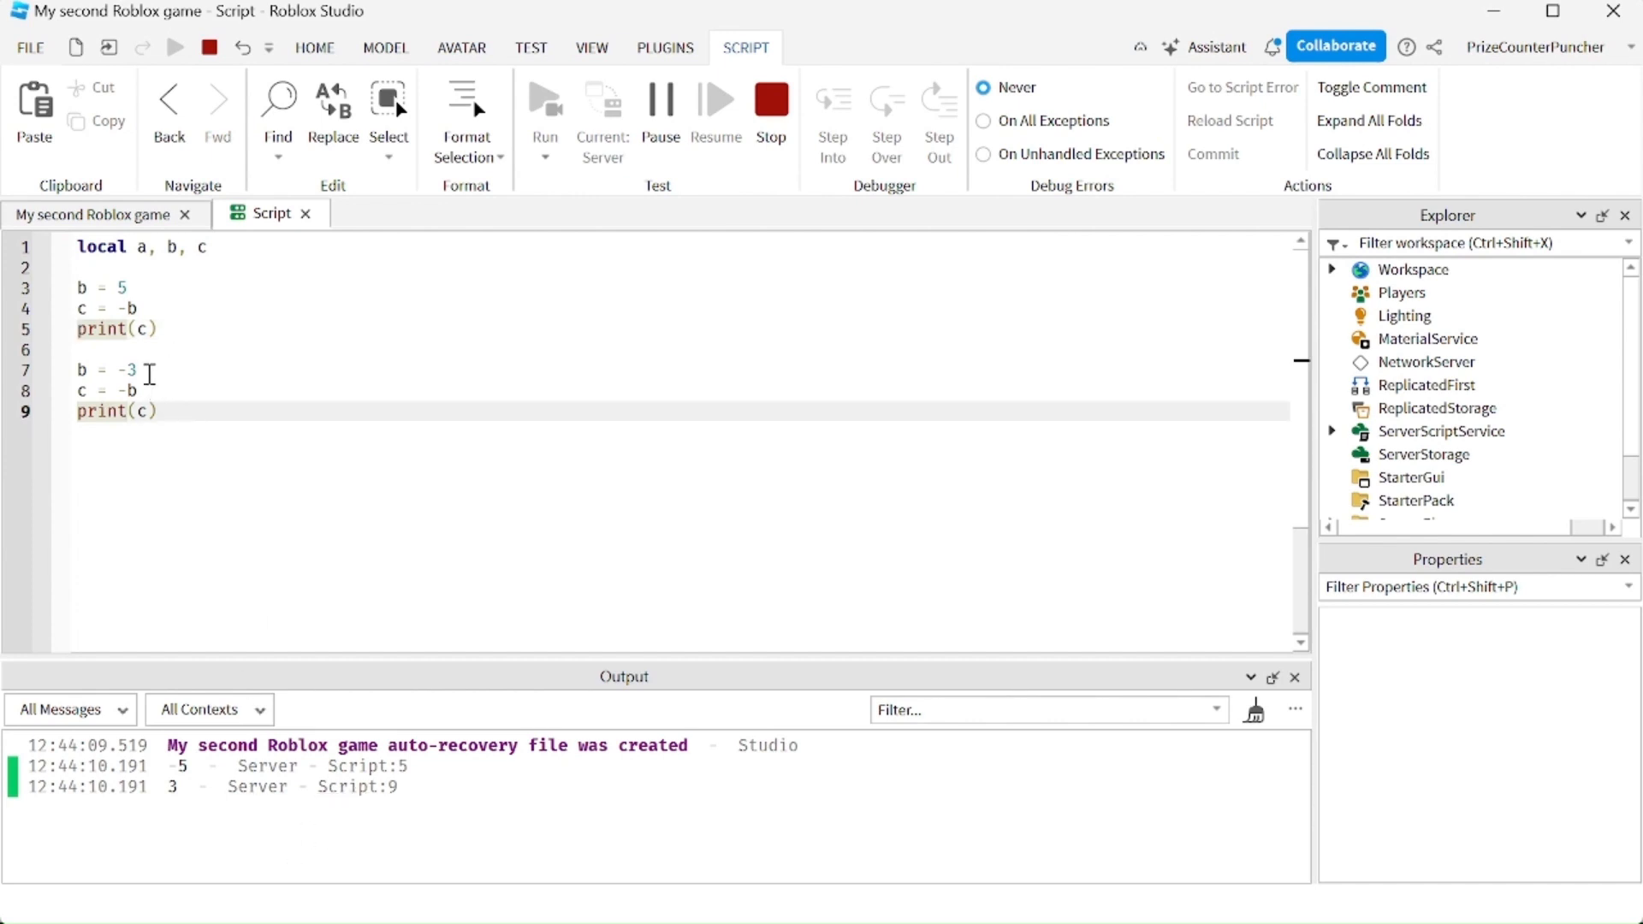